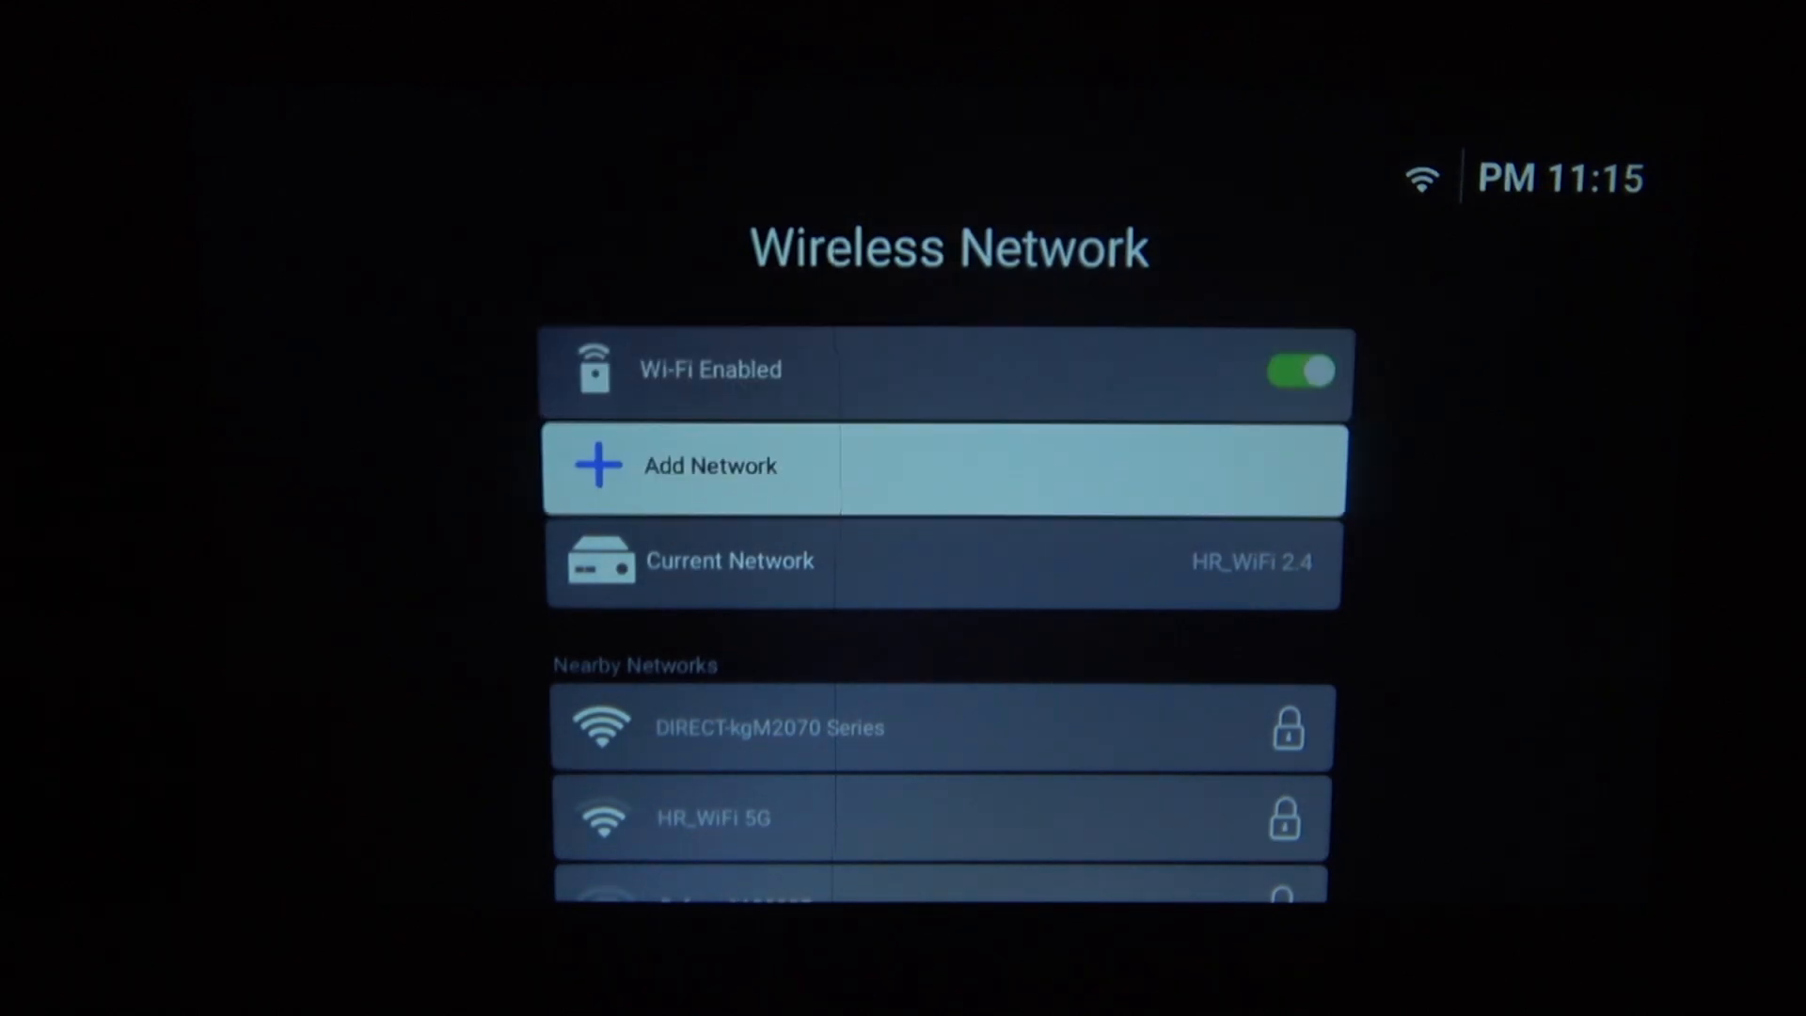
With HR_WiFi 2.4 connected, open System > Firmware Upgrade to show online and offline upgrade options.
{"action": "scroll", "scroll_direction": "down", "scroll_amount": 3}
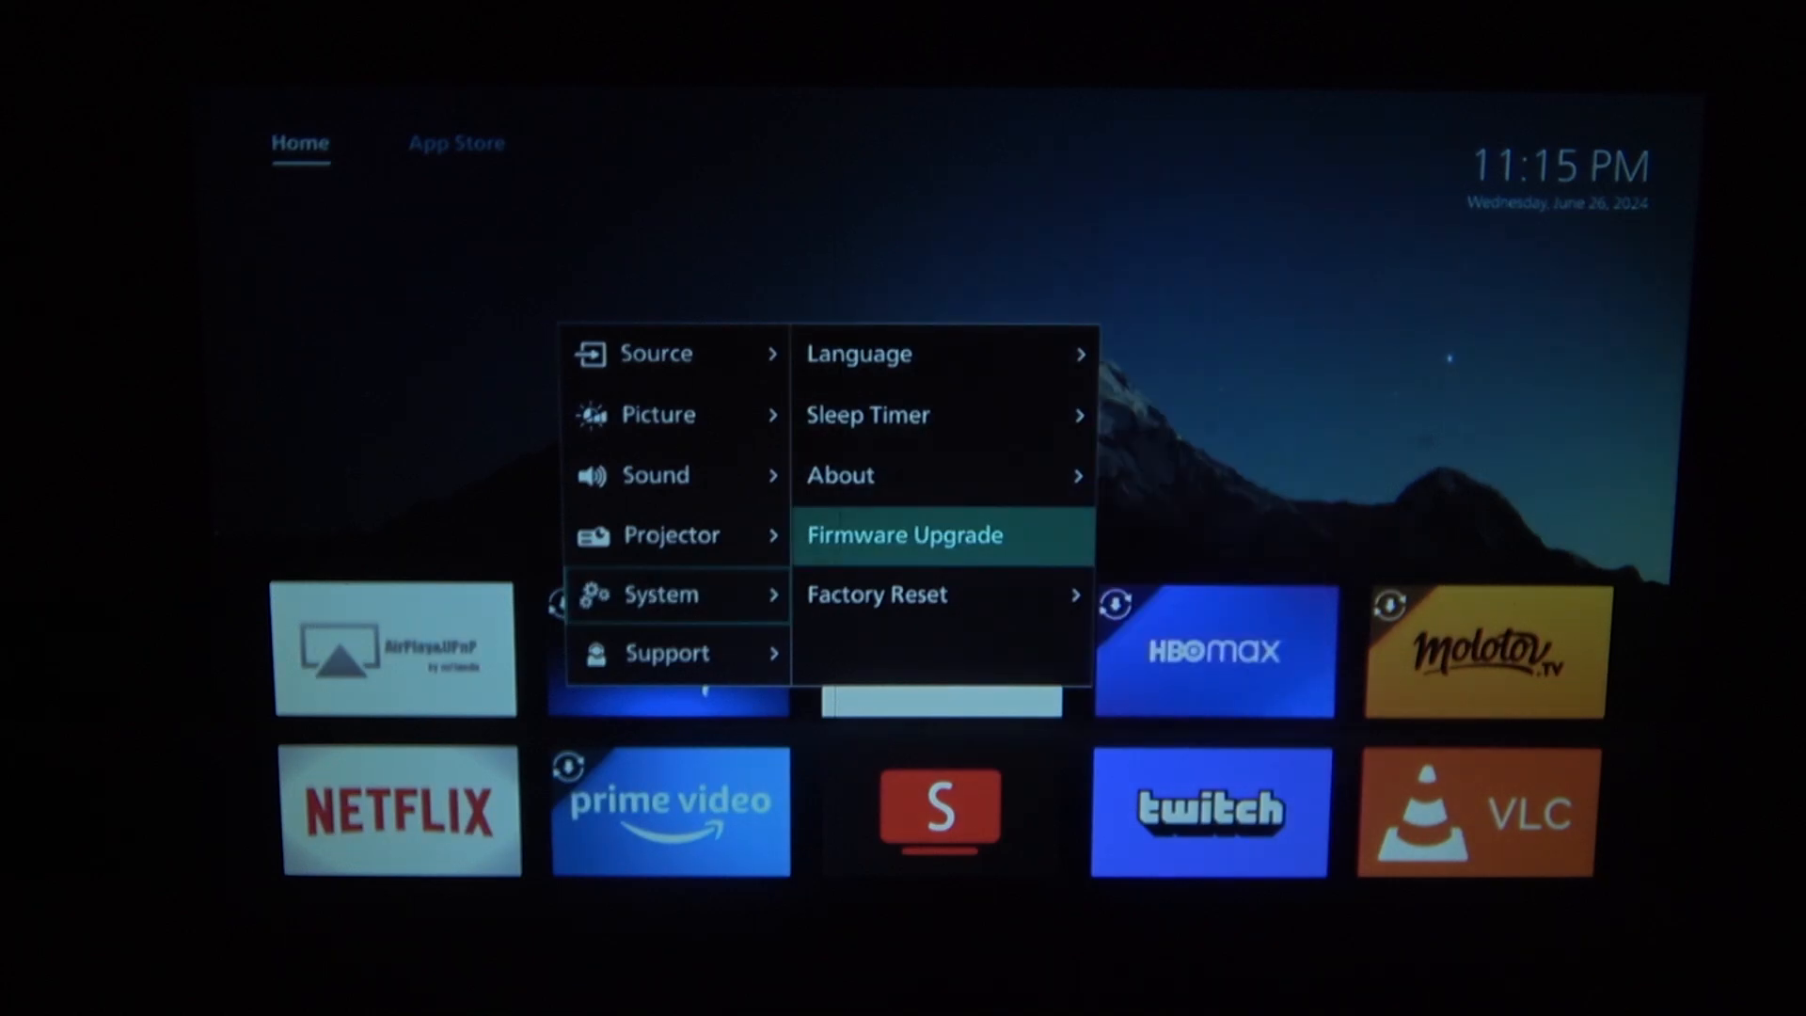
{"action": "left_click", "coordinate": [941, 533]}
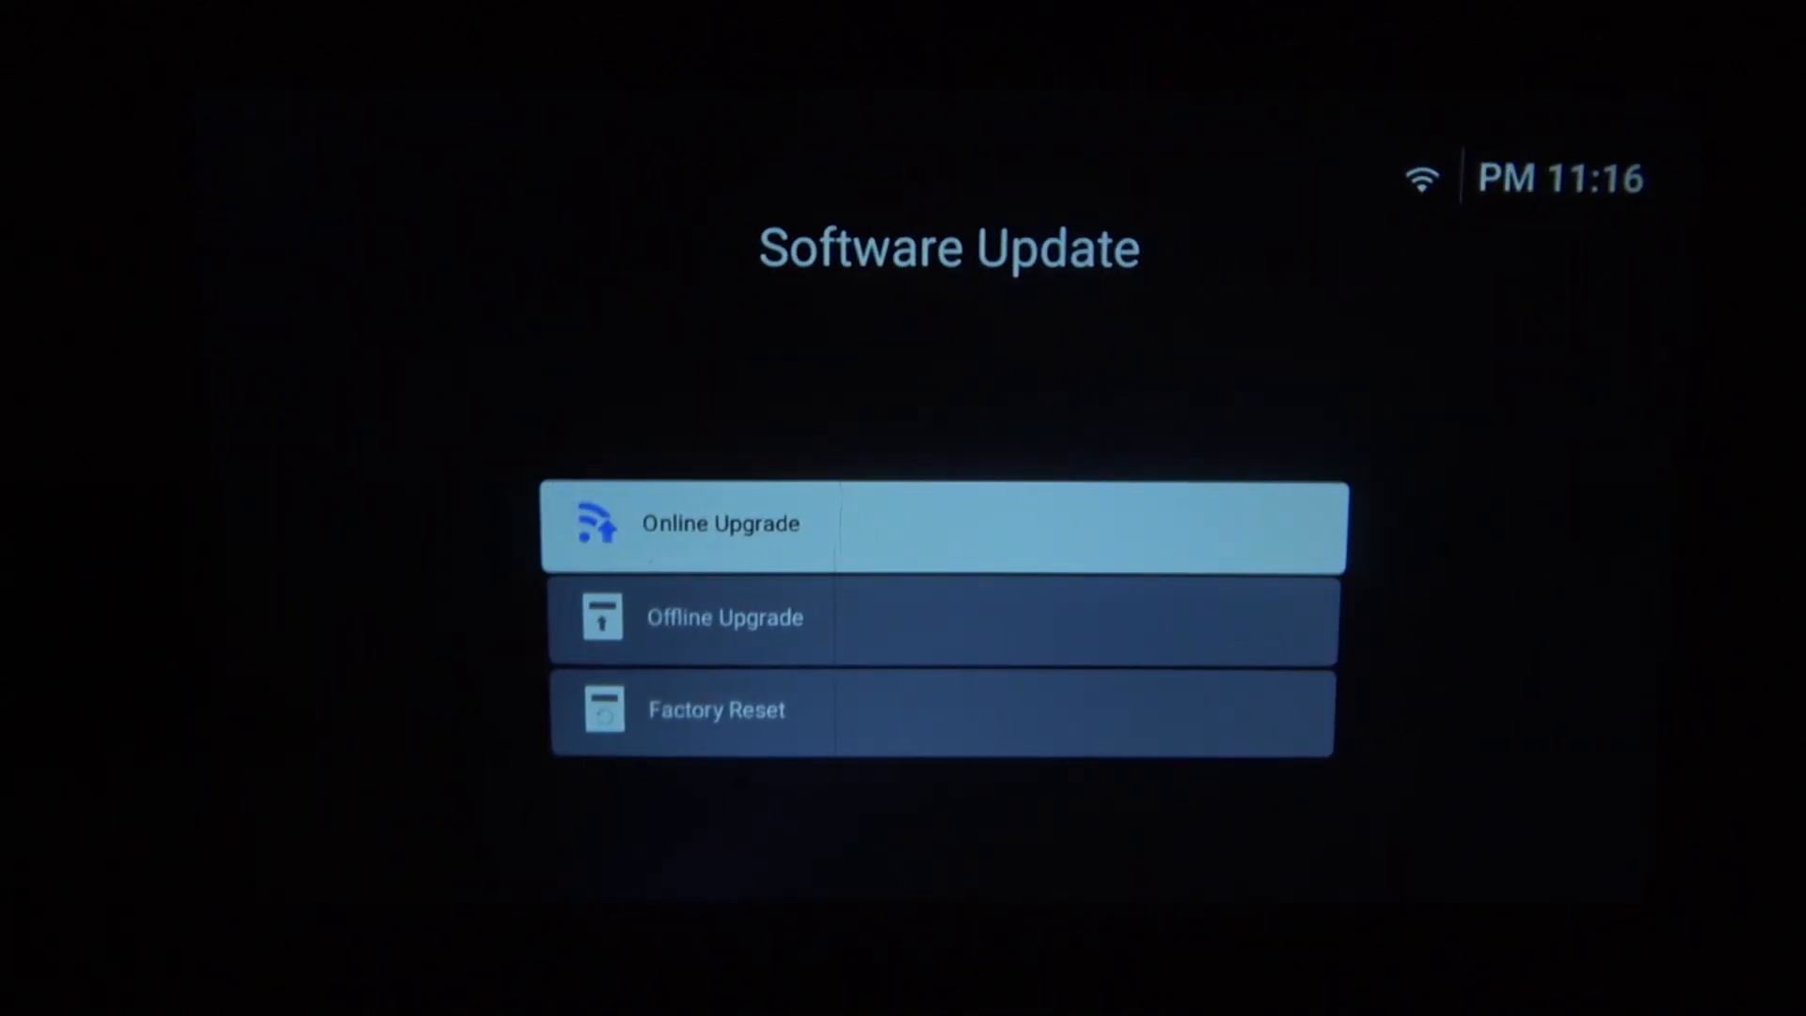